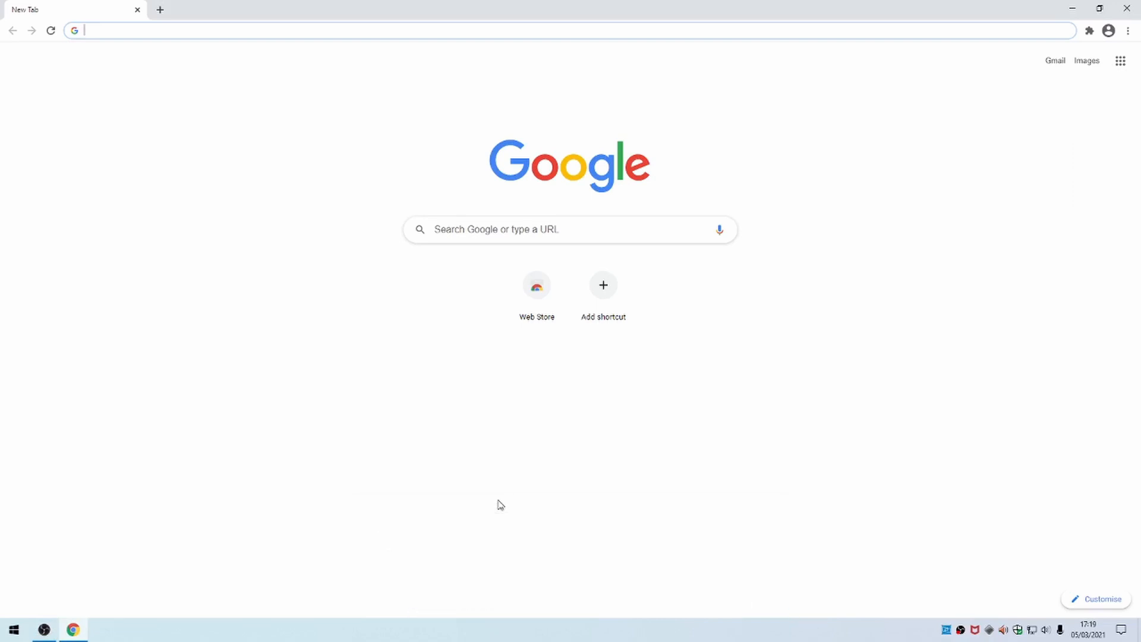
{"action": "mouse_move", "coordinate": [503, 373]}
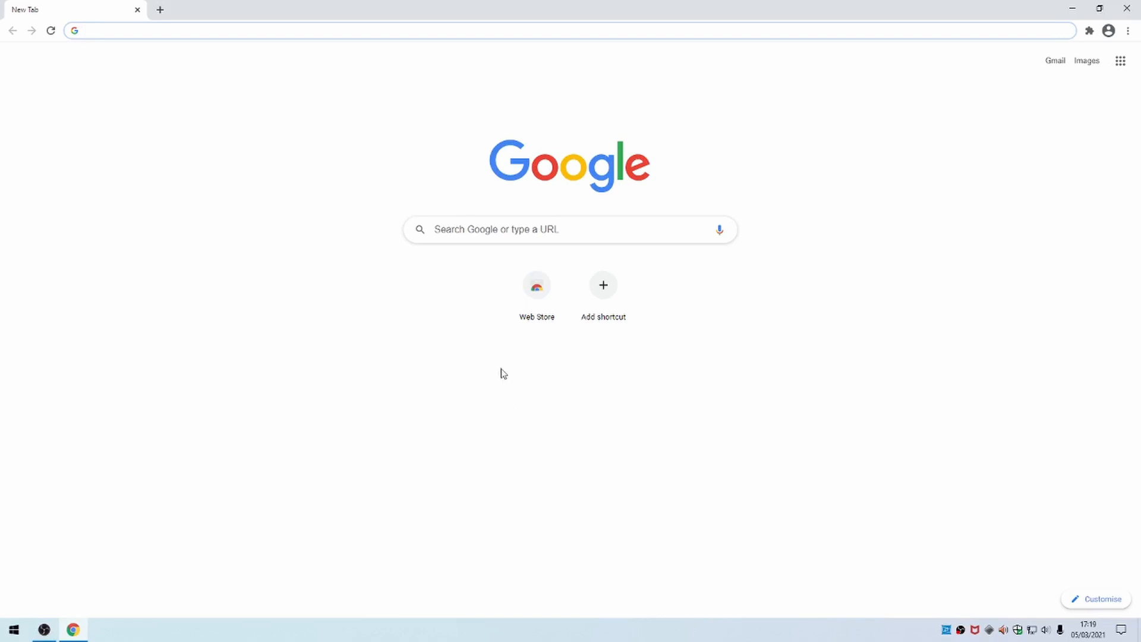
Search Google from the New Tab page for 'ublock origin'.
{"action": "left_click", "coordinate": [570, 230]}
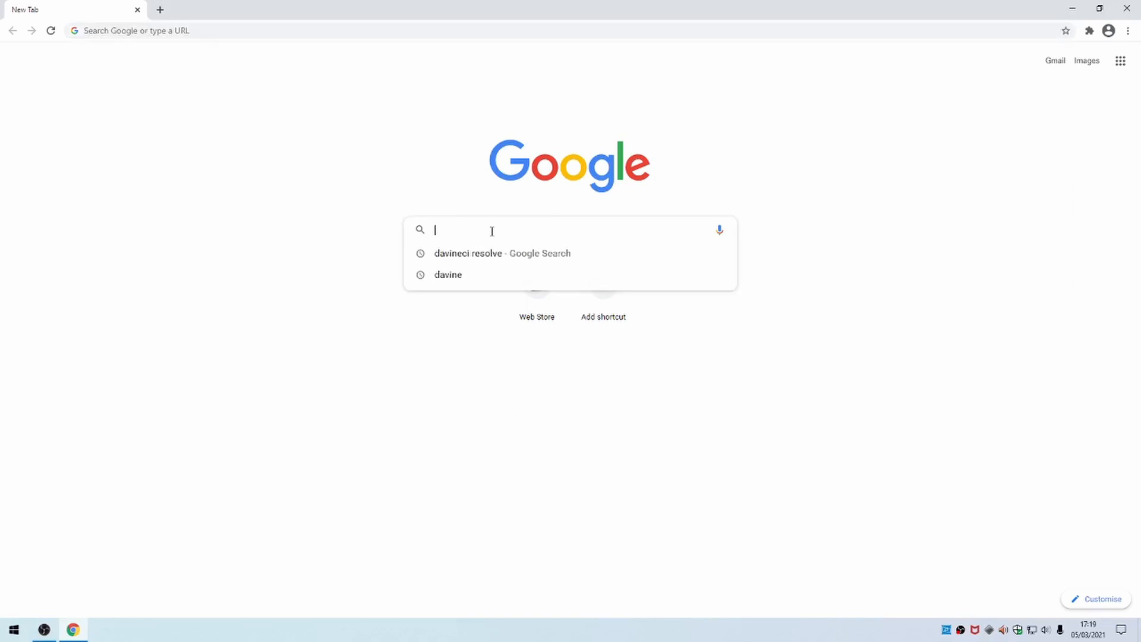
{"action": "type", "text": "ublock origin"}
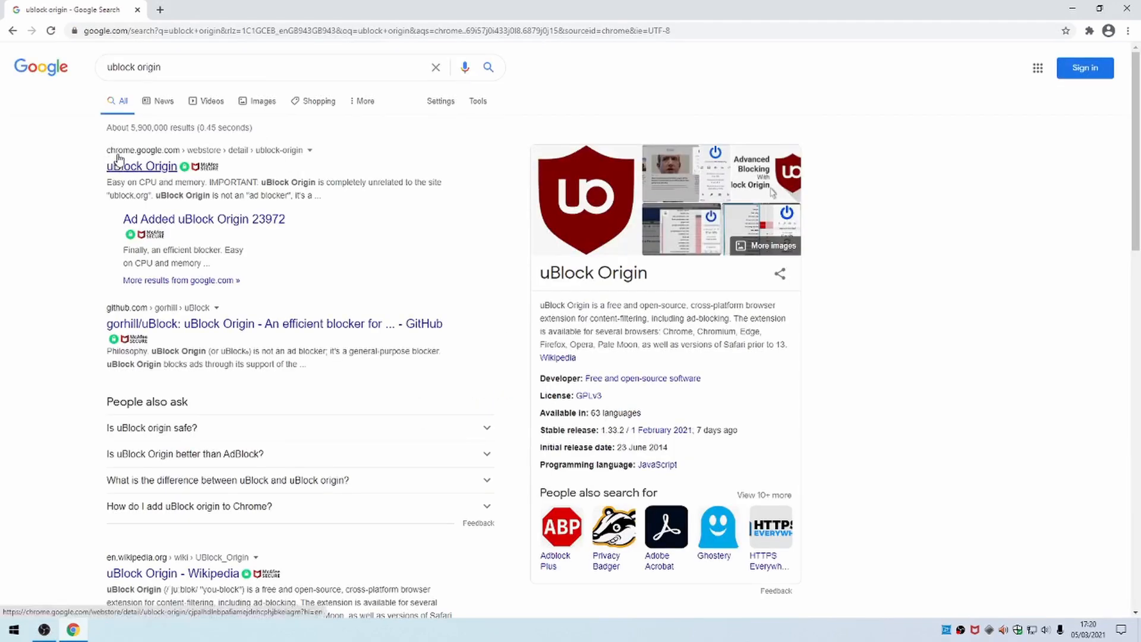
{"action": "mouse_move", "coordinate": [156, 161]}
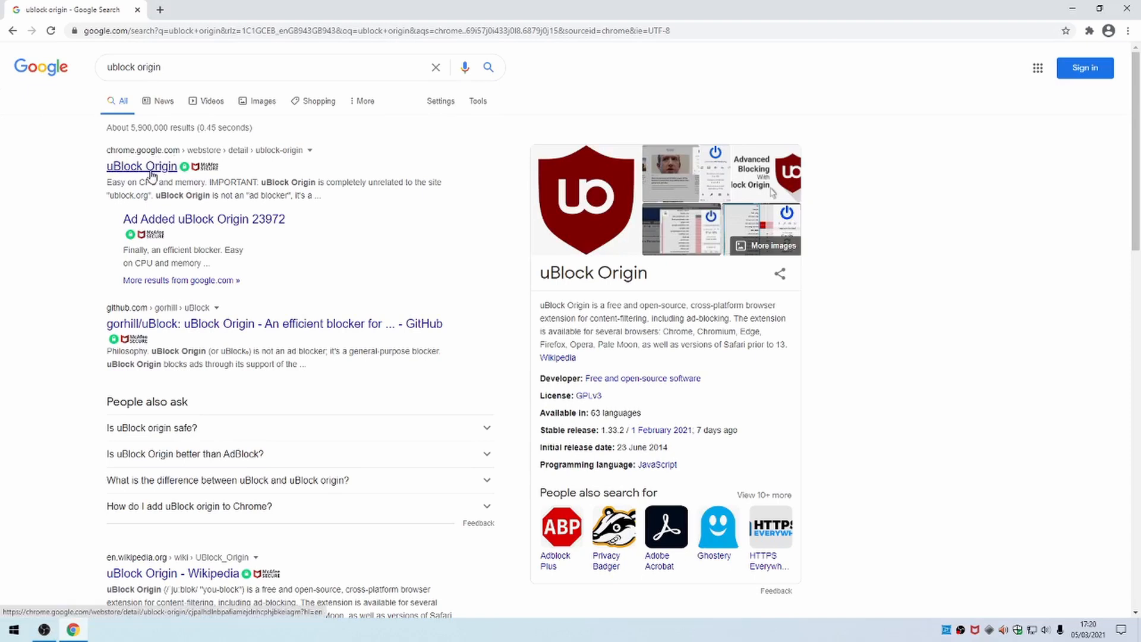
Add the uBlock Origin extension to Chrome from its Chrome Web Store listing.
{"action": "left_click", "coordinate": [141, 166]}
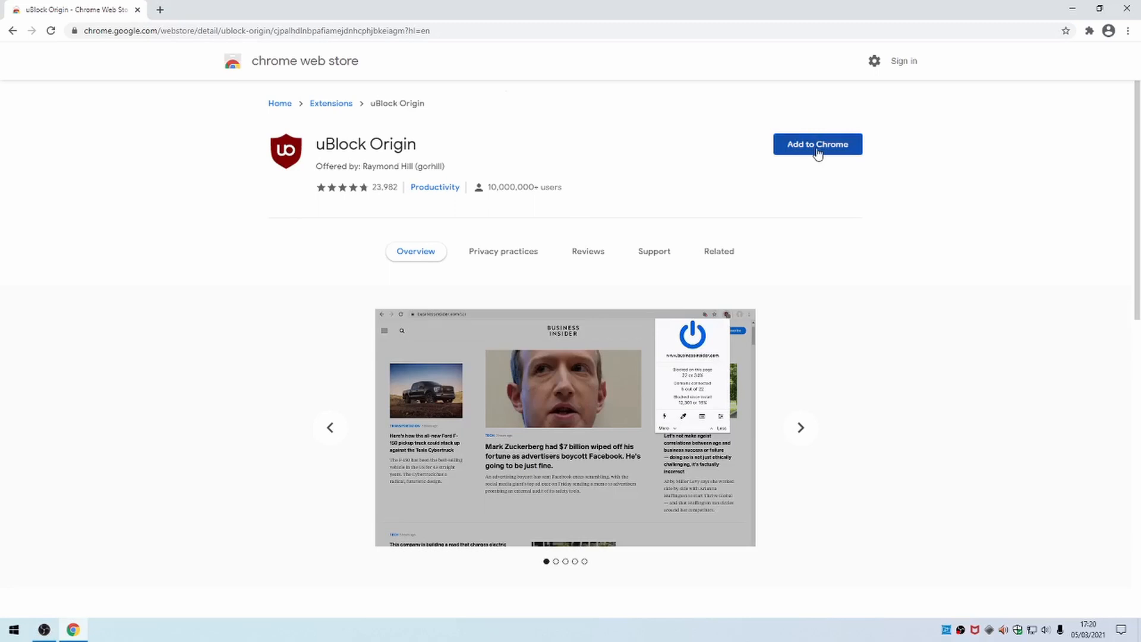
{"action": "left_click", "coordinate": [817, 143]}
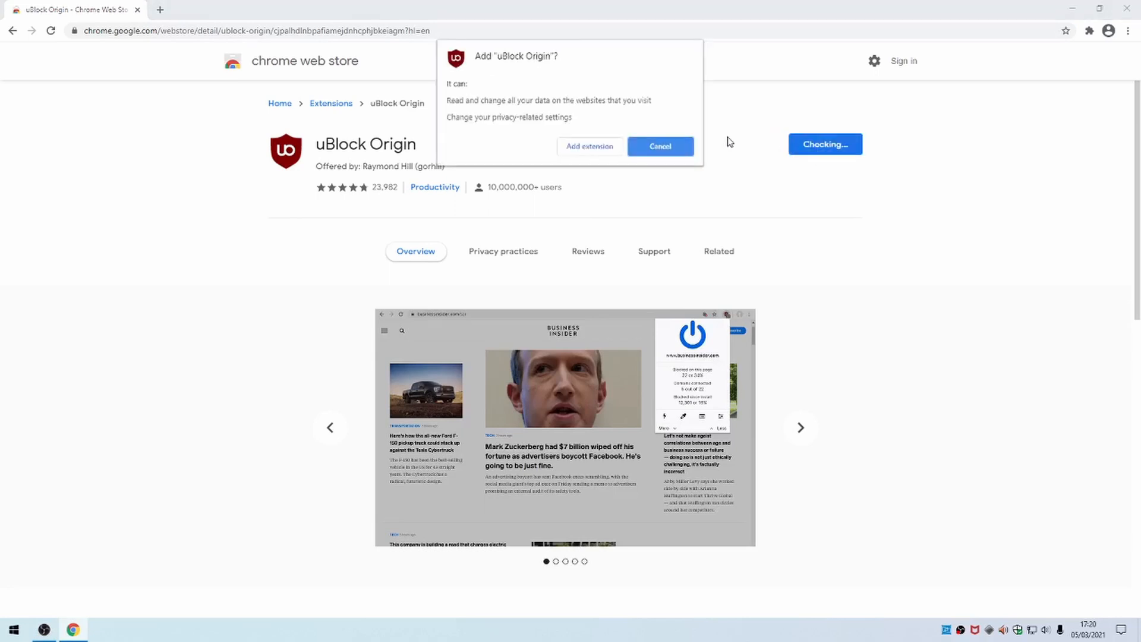
{"action": "left_click", "coordinate": [590, 146]}
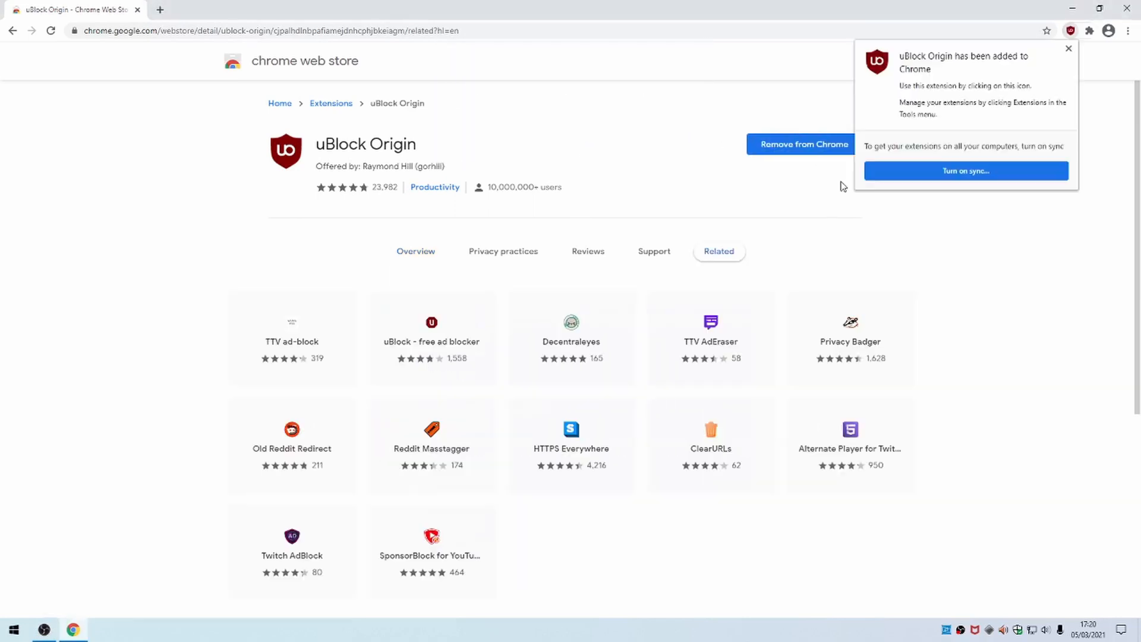
{"action": "mouse_move", "coordinate": [1061, 139]}
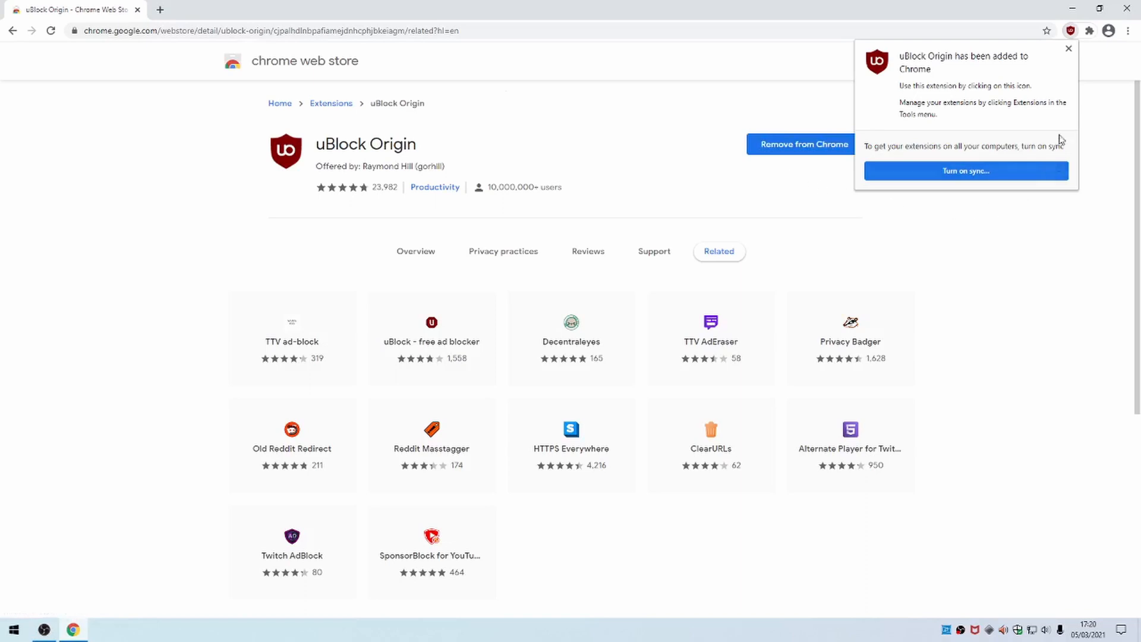
{"action": "mouse_move", "coordinate": [1038, 90]}
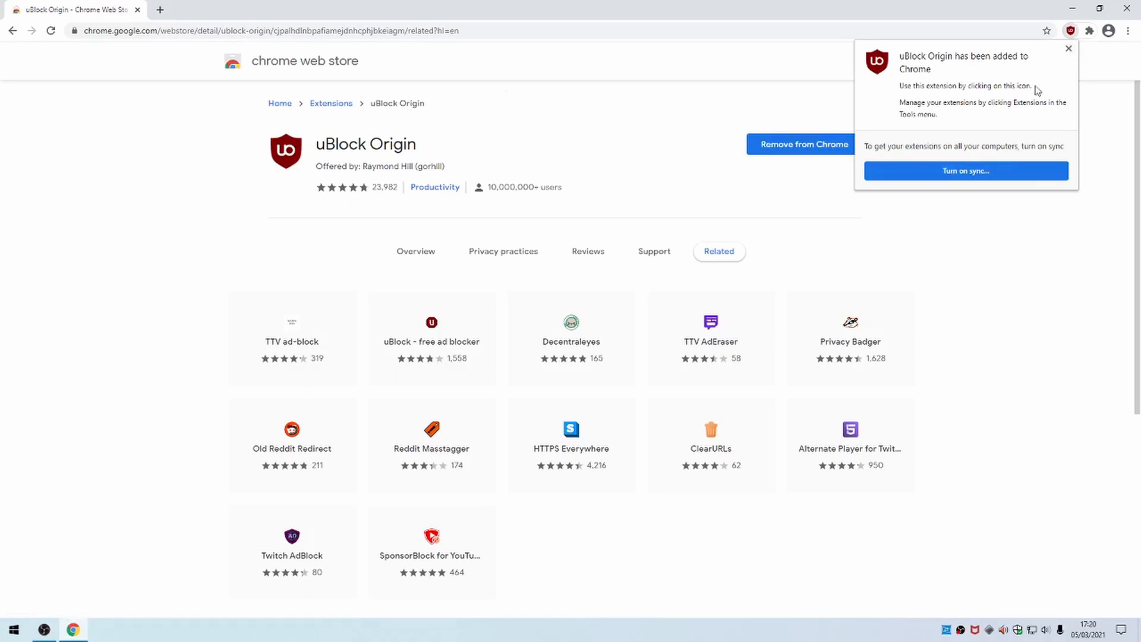
{"action": "mouse_move", "coordinate": [1067, 134]}
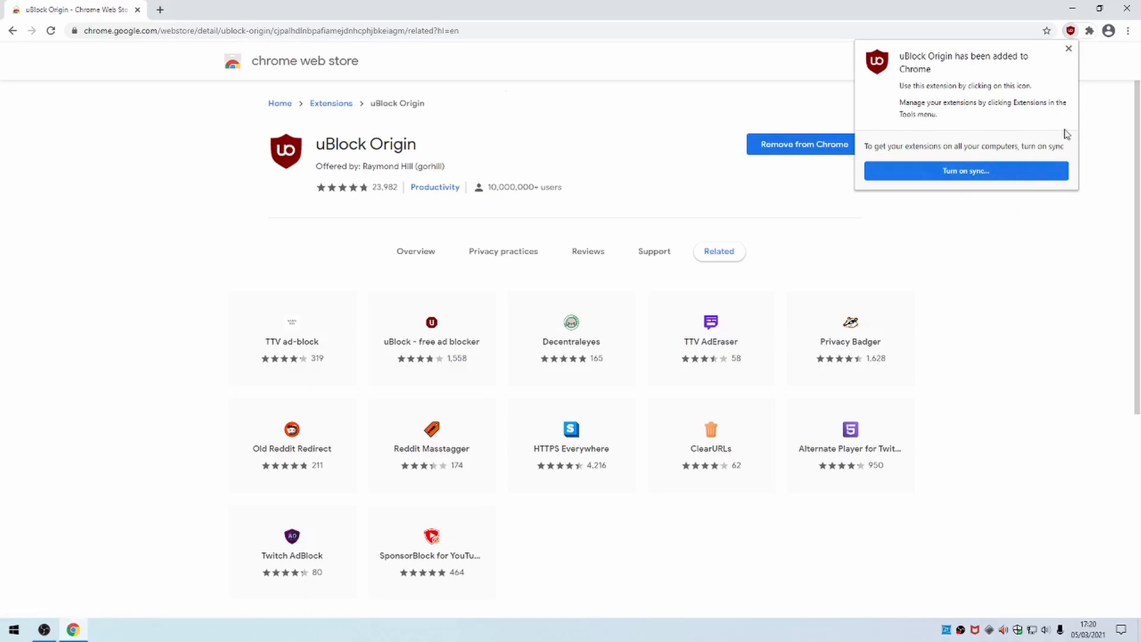
{"action": "mouse_move", "coordinate": [1070, 52]}
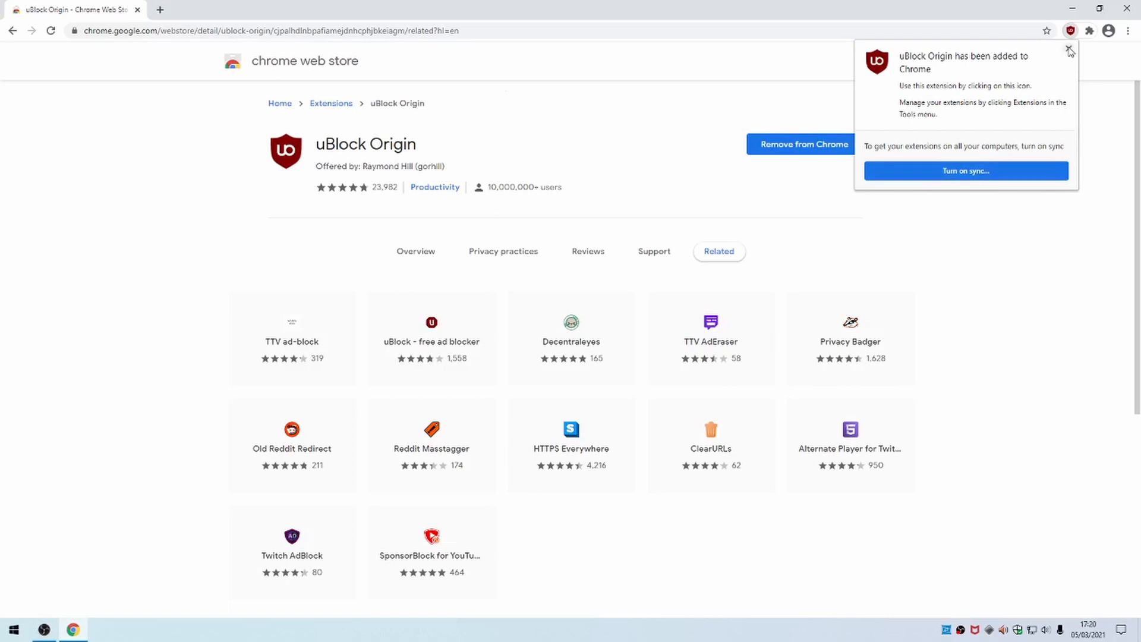
Dismiss the extension-added notice and pin uBlock Origin from the Extensions menu.
{"action": "left_click", "coordinate": [1070, 52]}
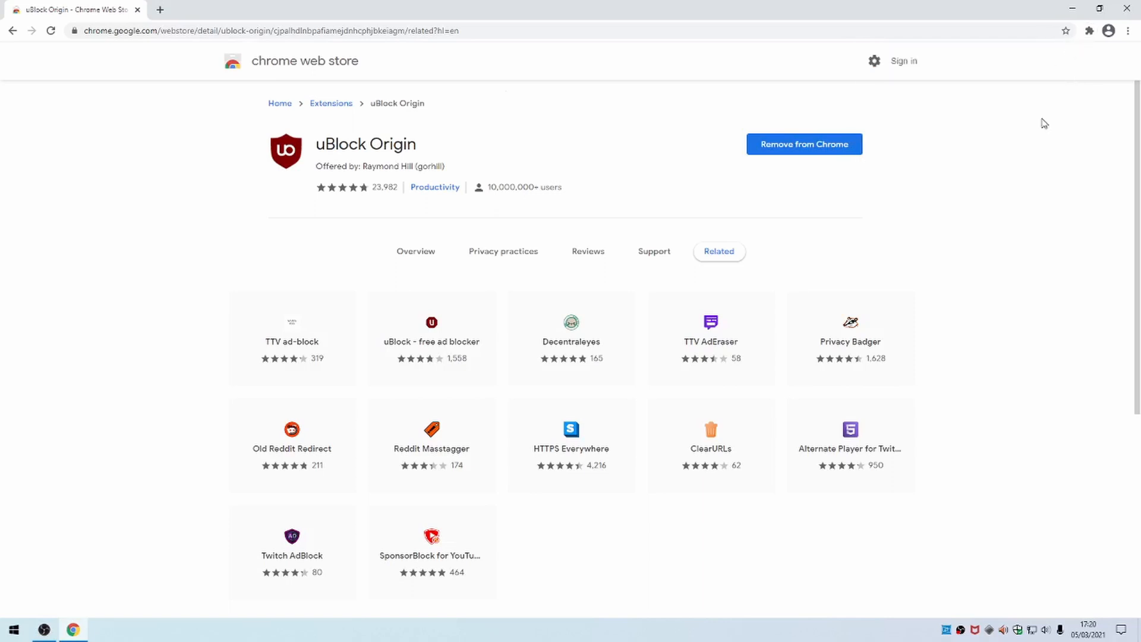
{"action": "mouse_move", "coordinate": [1090, 30]}
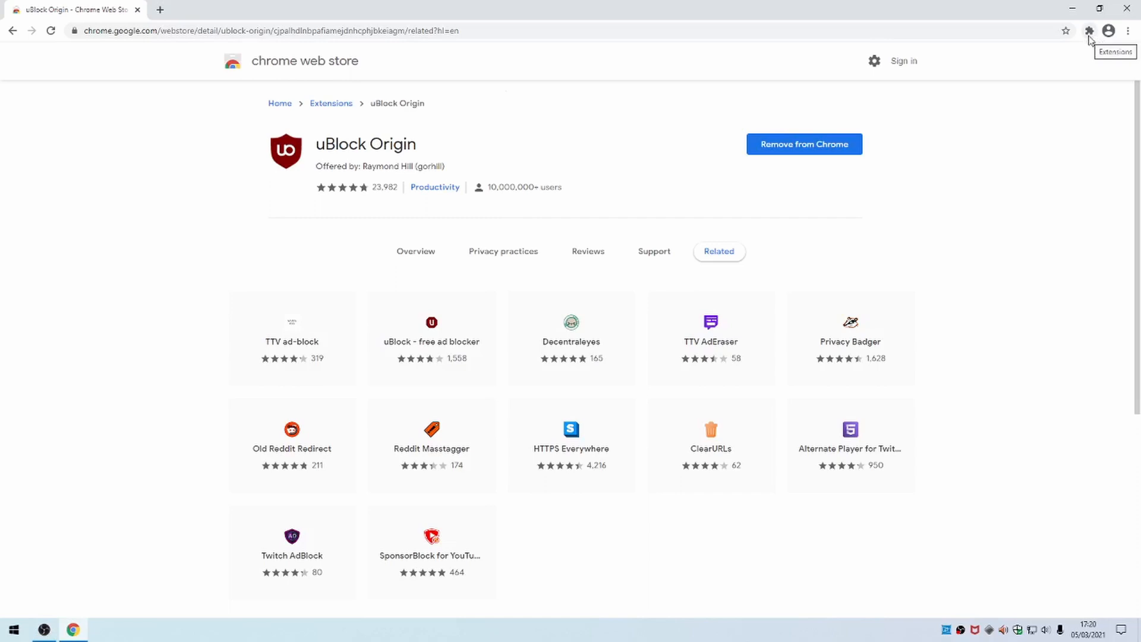
{"action": "left_click", "coordinate": [1090, 30]}
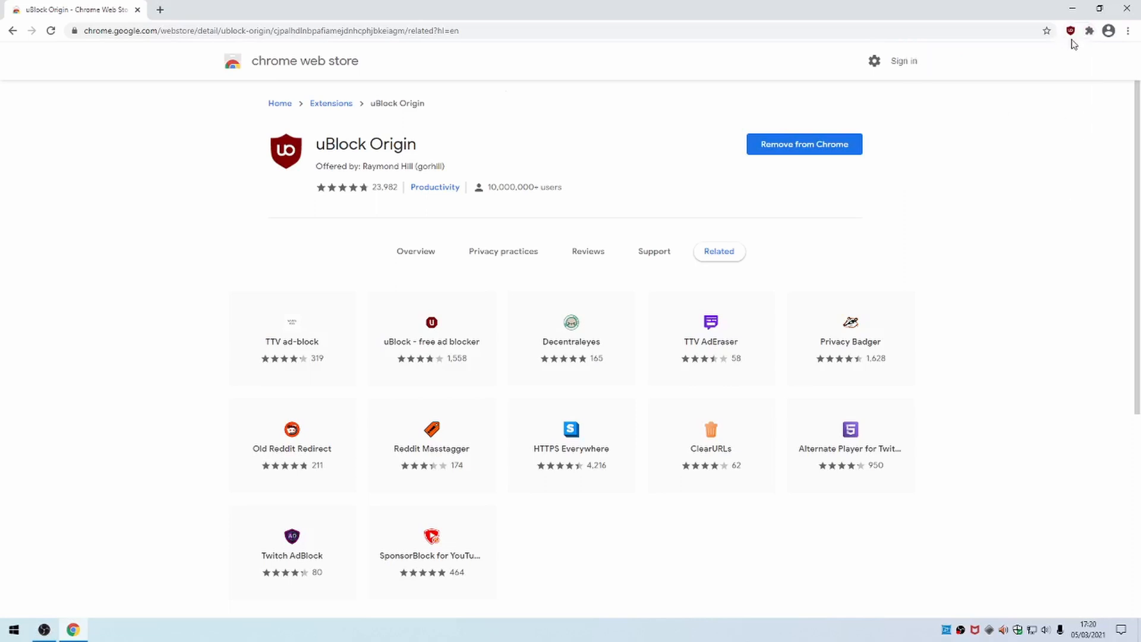
{"action": "mouse_move", "coordinate": [678, 24]}
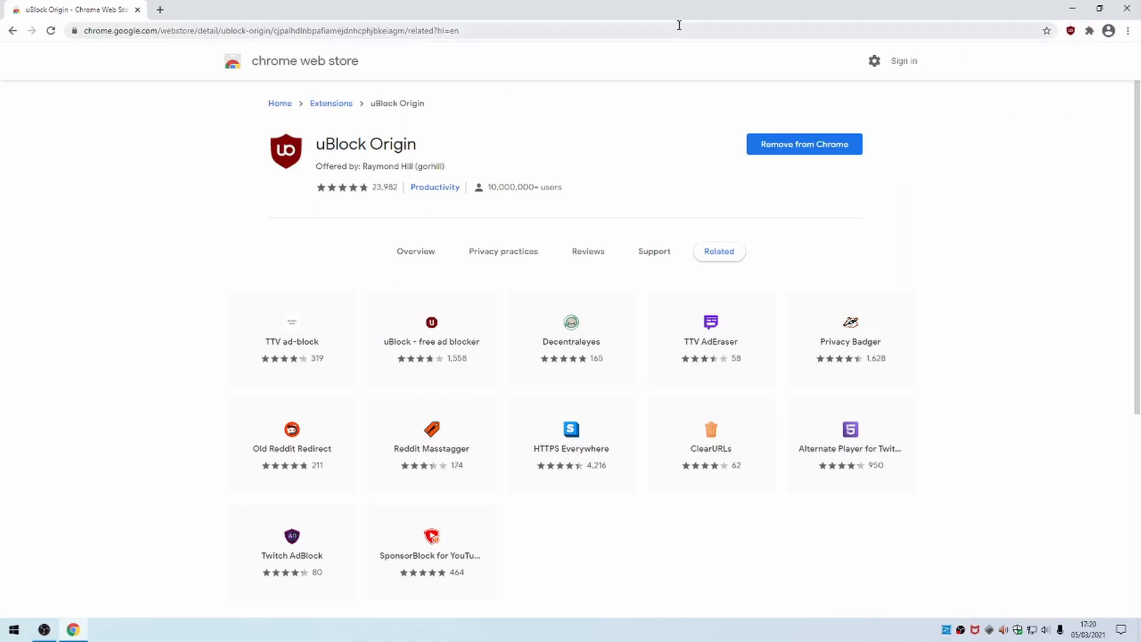
{"action": "left_click", "coordinate": [291, 31]}
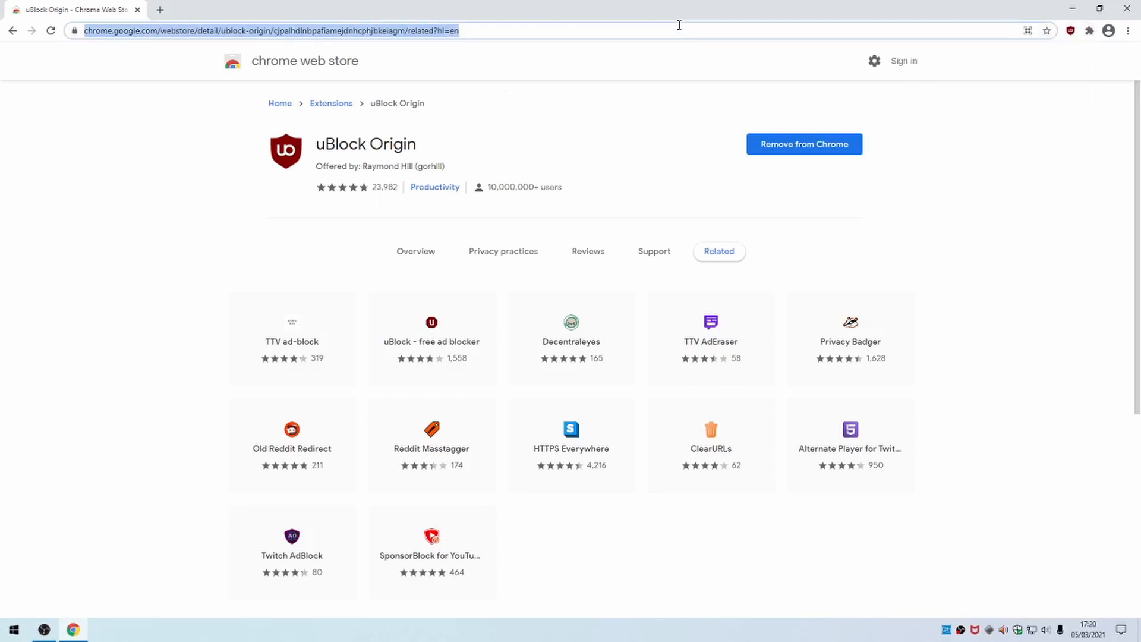
{"action": "type", "text": "www.teccs.c"}
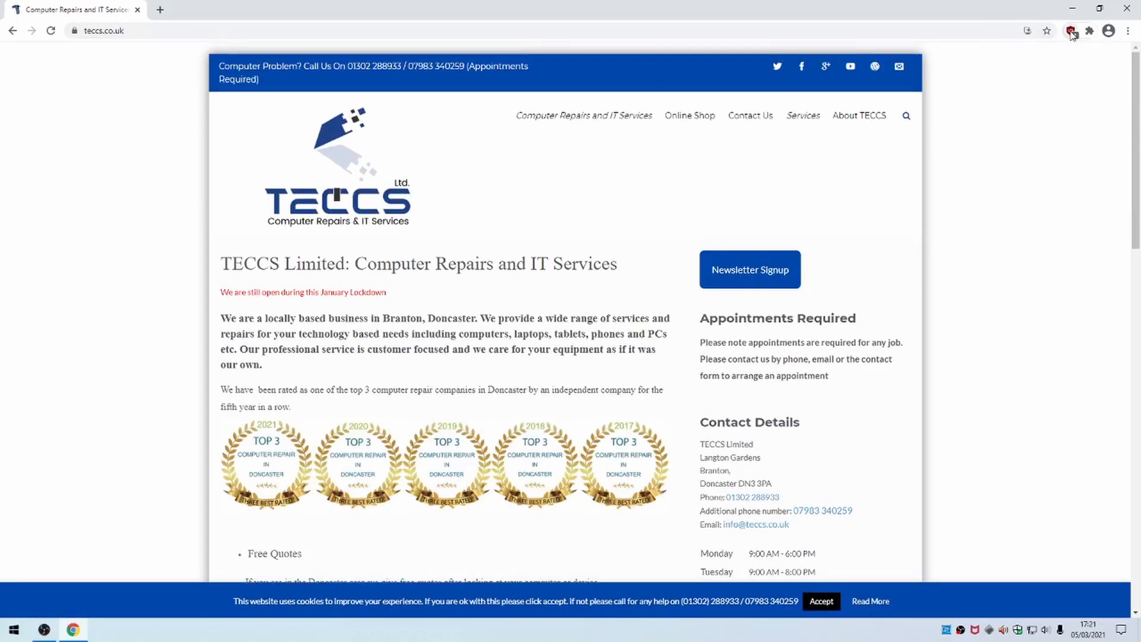
{"action": "left_click", "coordinate": [1070, 31]}
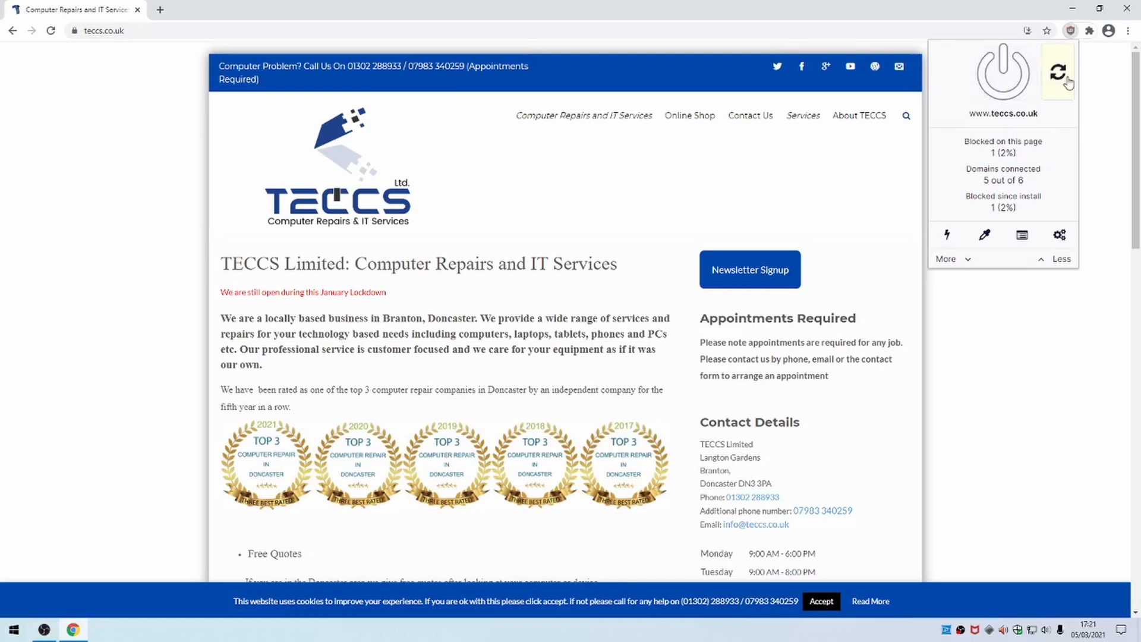
{"action": "left_click", "coordinate": [1058, 71]}
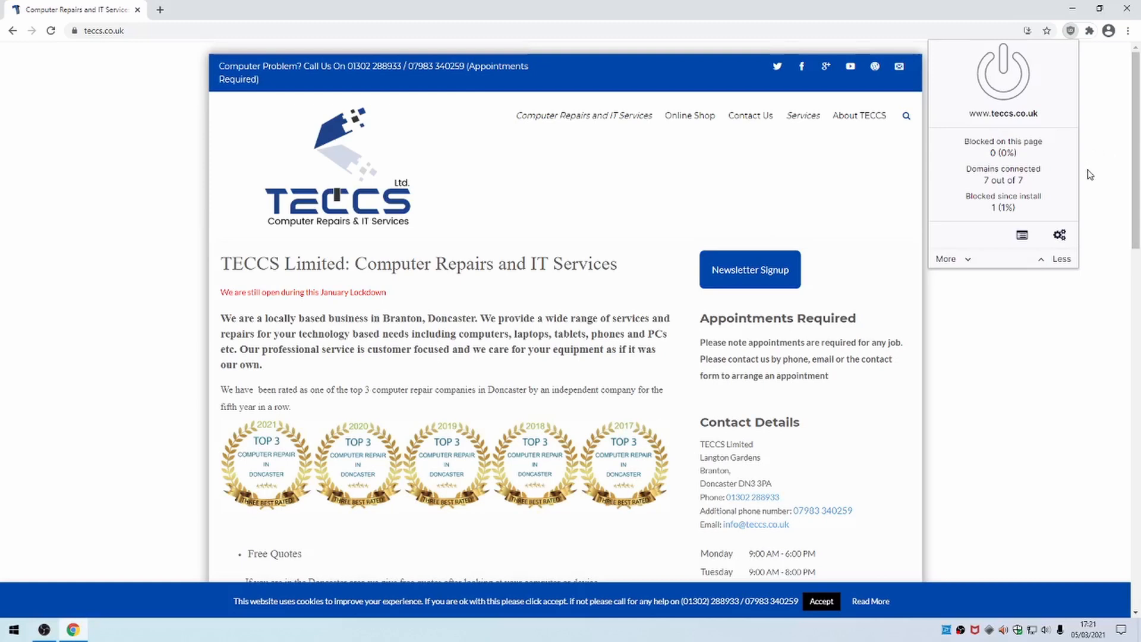
{"action": "mouse_move", "coordinate": [915, 293]}
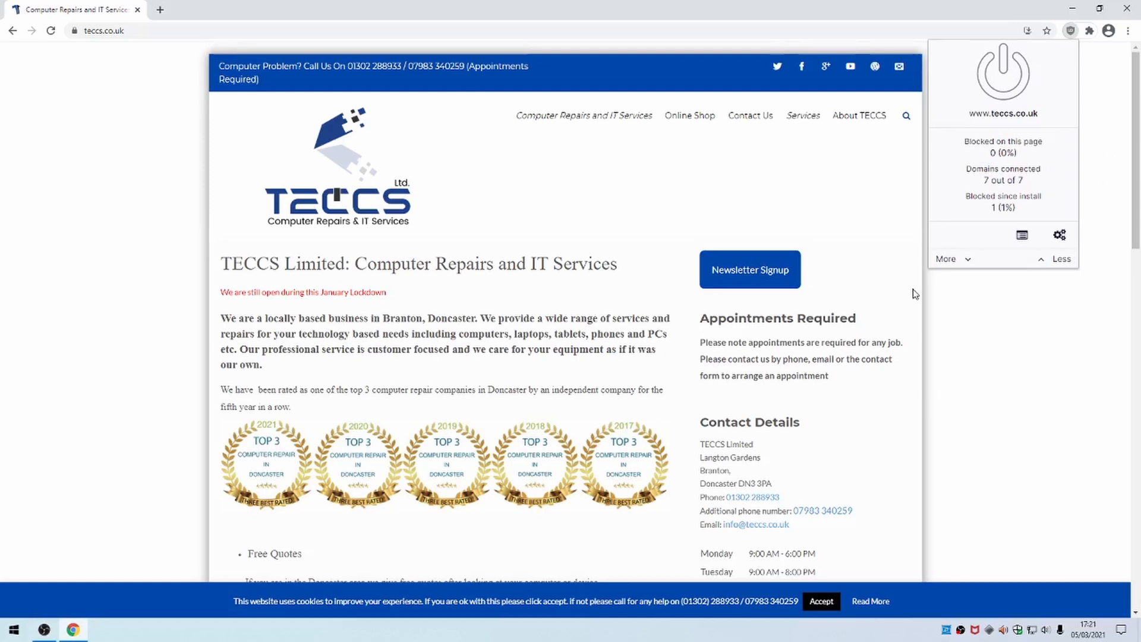
{"action": "mouse_move", "coordinate": [1055, 51]}
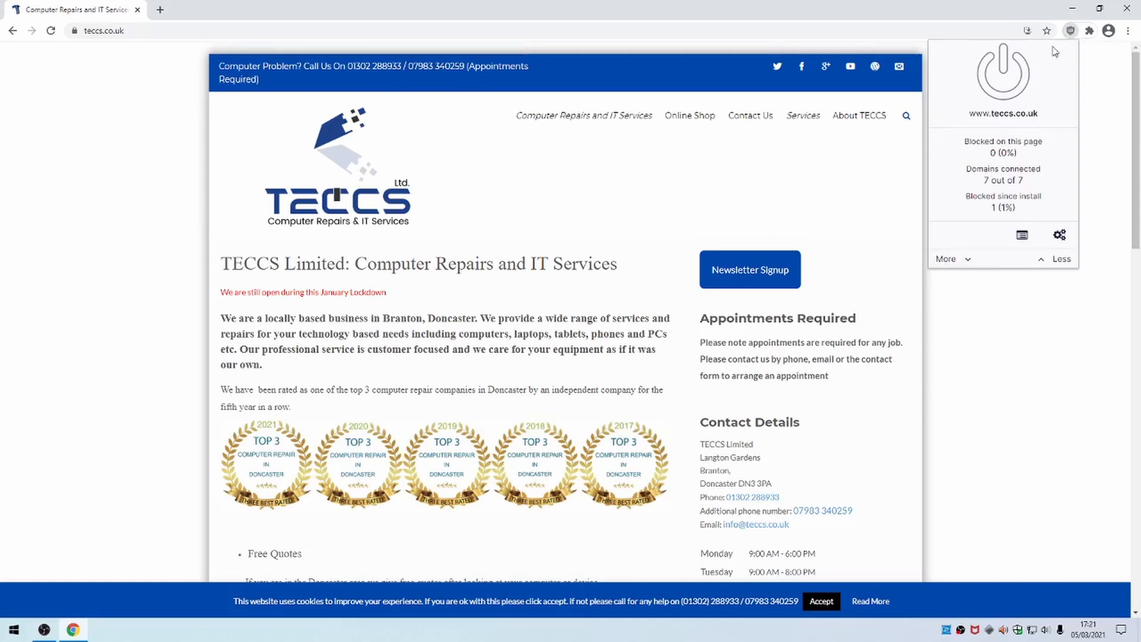
{"action": "mouse_move", "coordinate": [1006, 72]}
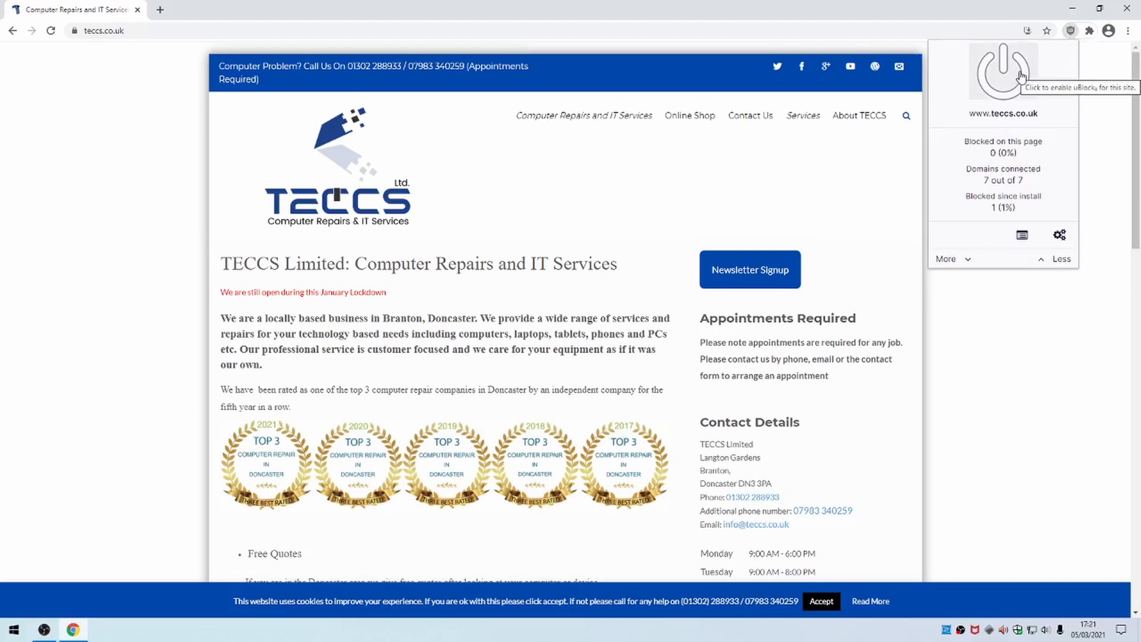
{"action": "mouse_move", "coordinate": [1103, 79]}
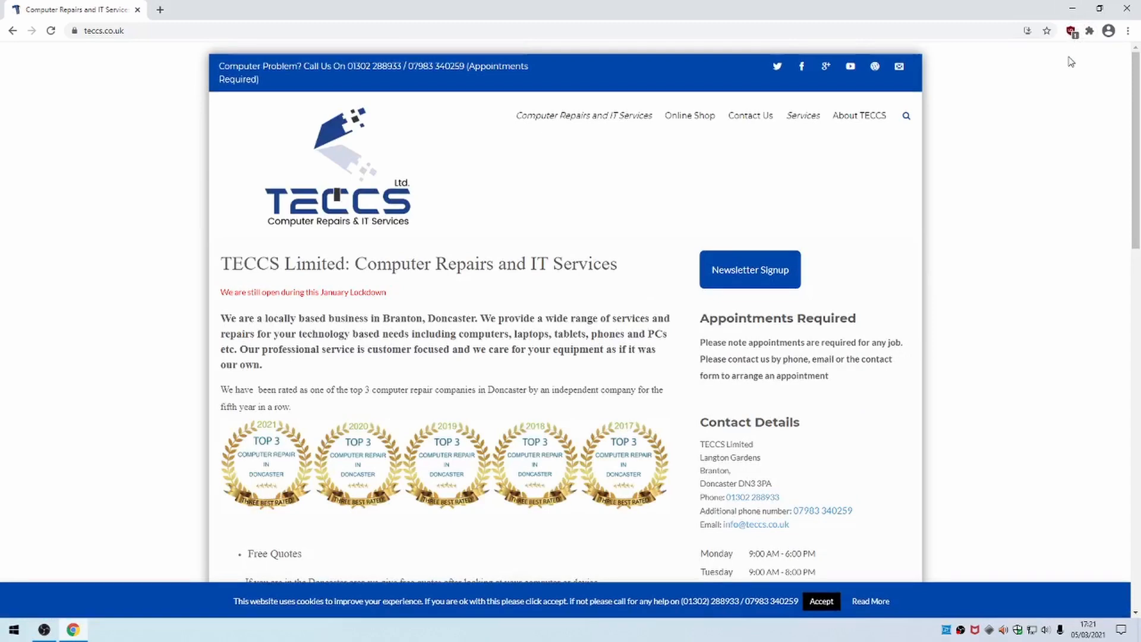
{"action": "mouse_move", "coordinate": [1073, 73]}
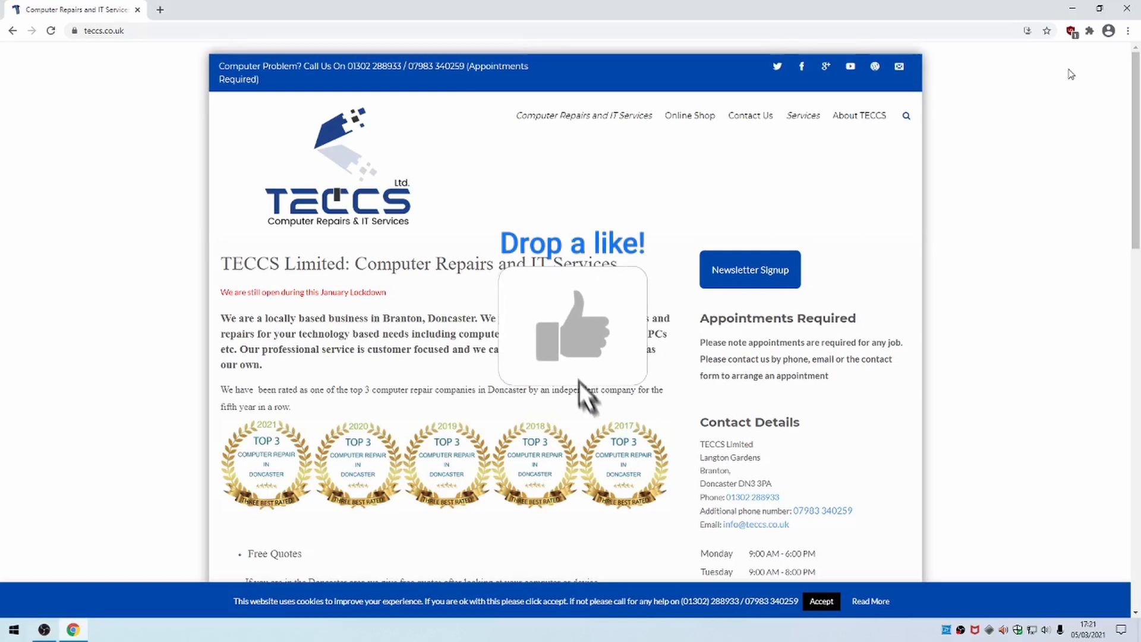
{"action": "left_click", "coordinate": [573, 327]}
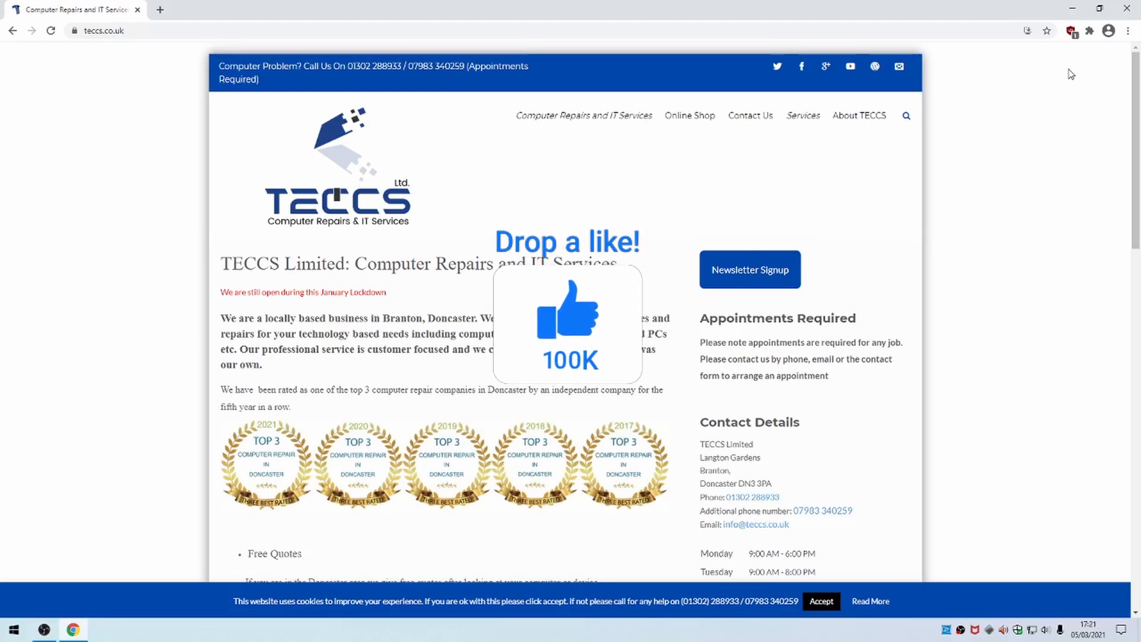